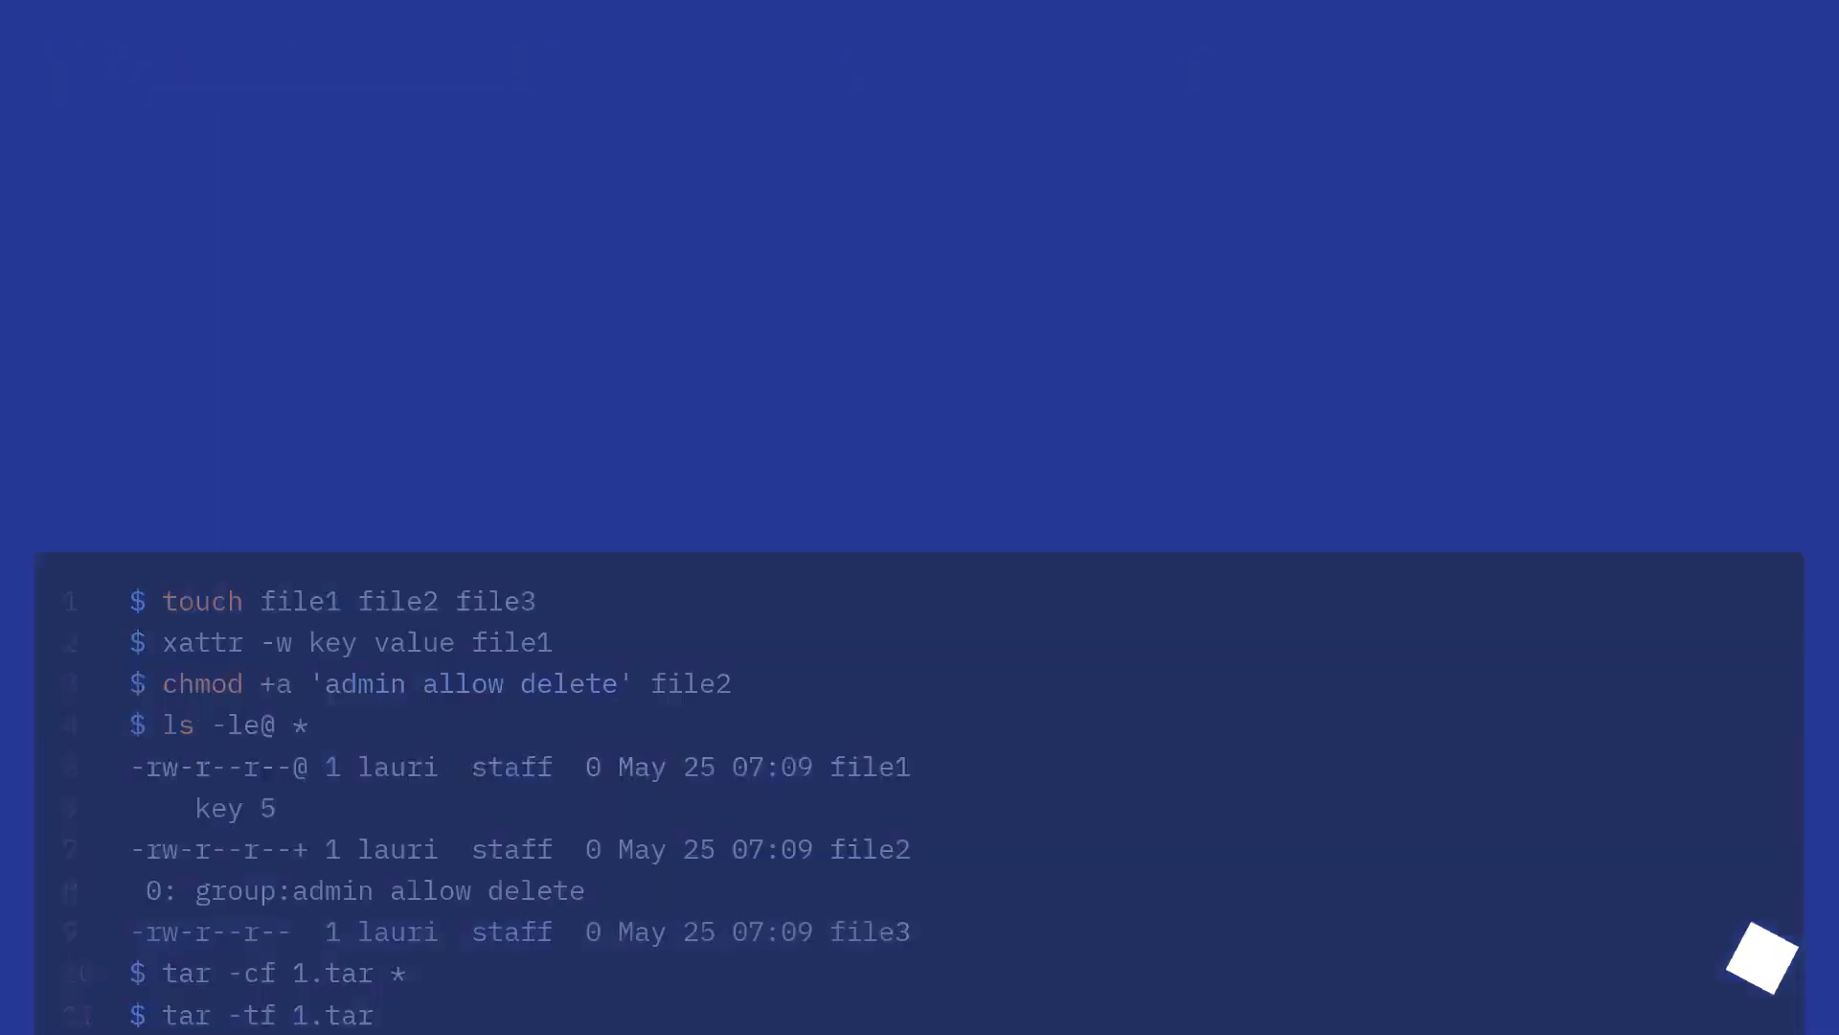
pyautogui.scroll(-3)
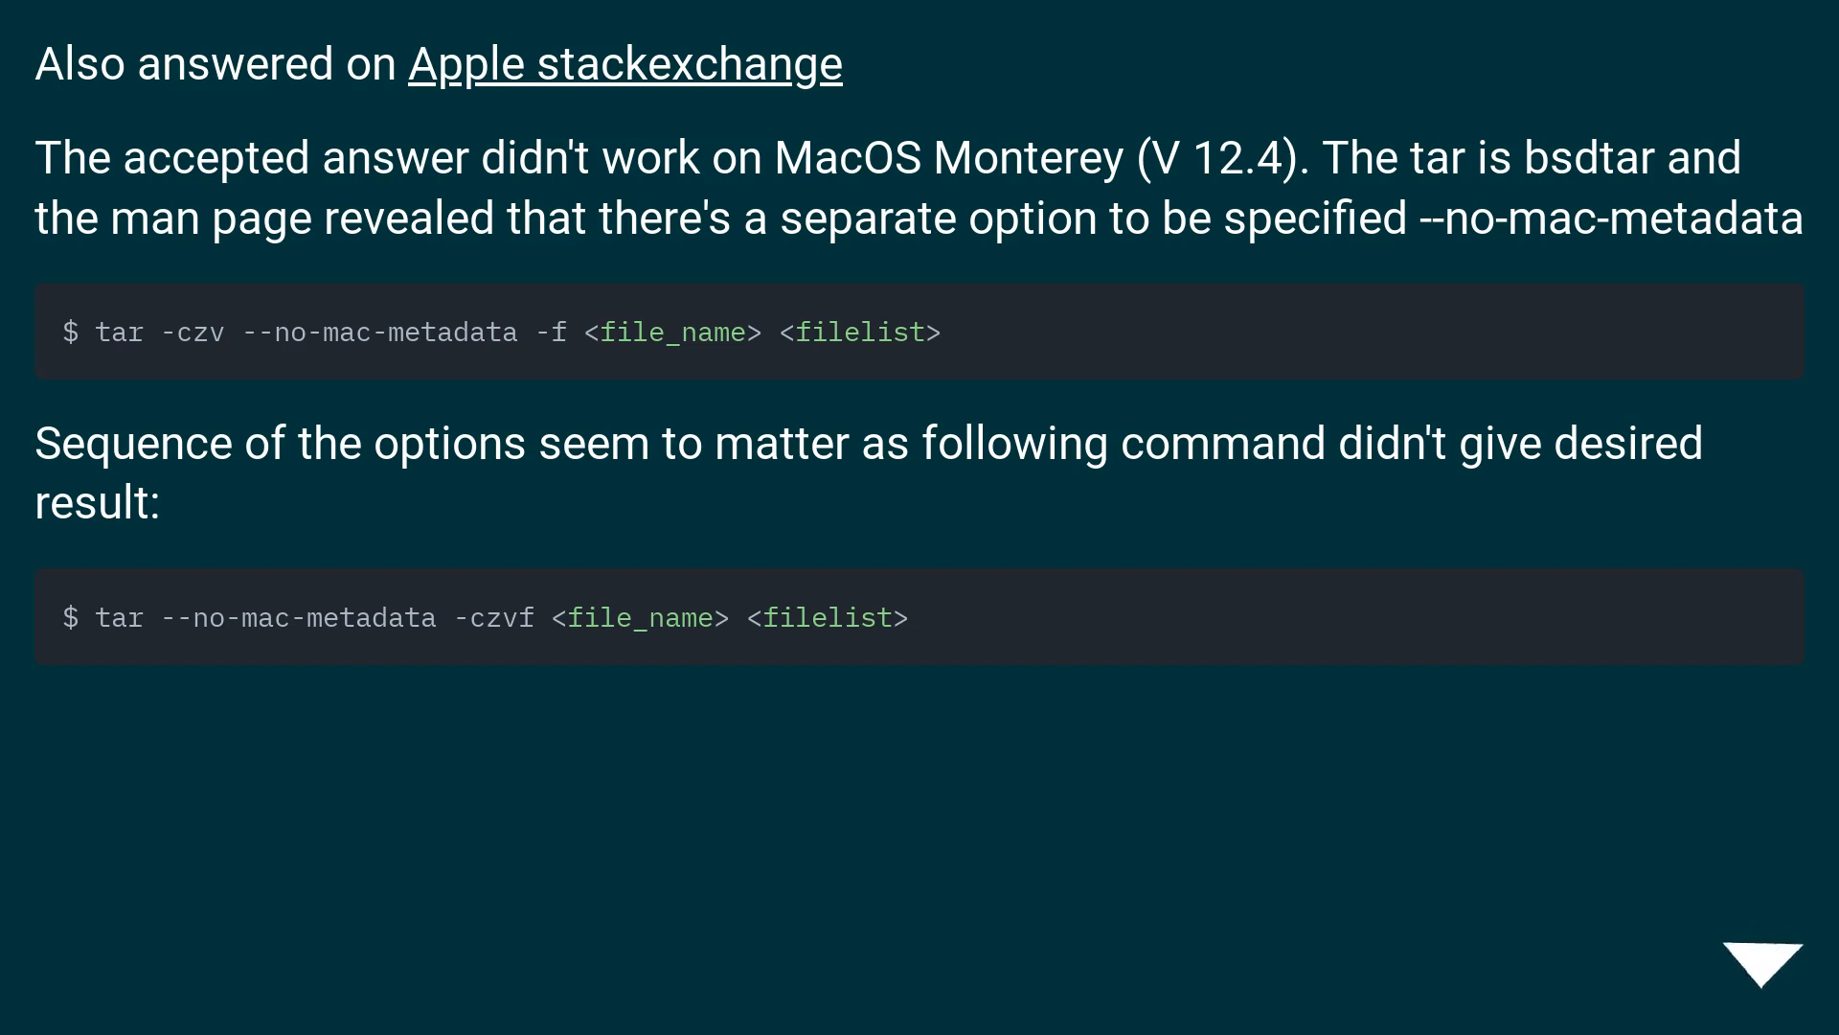
pyautogui.click(1763, 964)
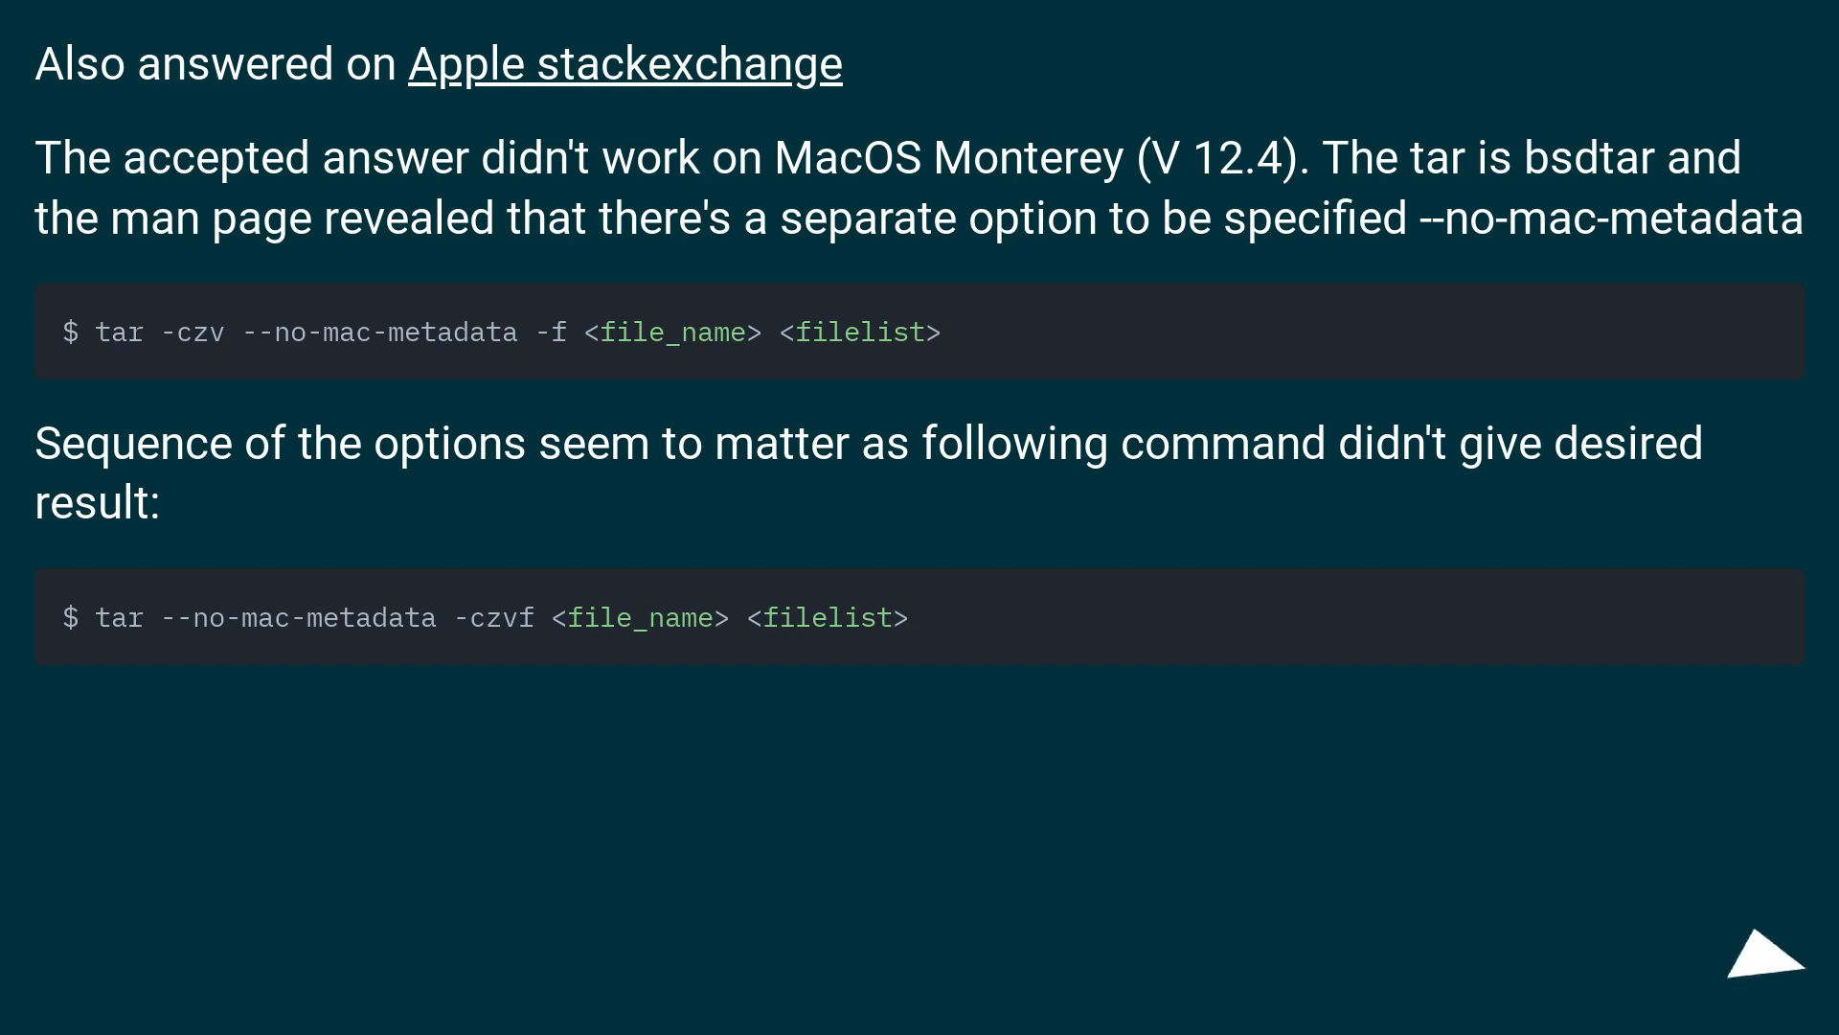
pyautogui.click(1766, 954)
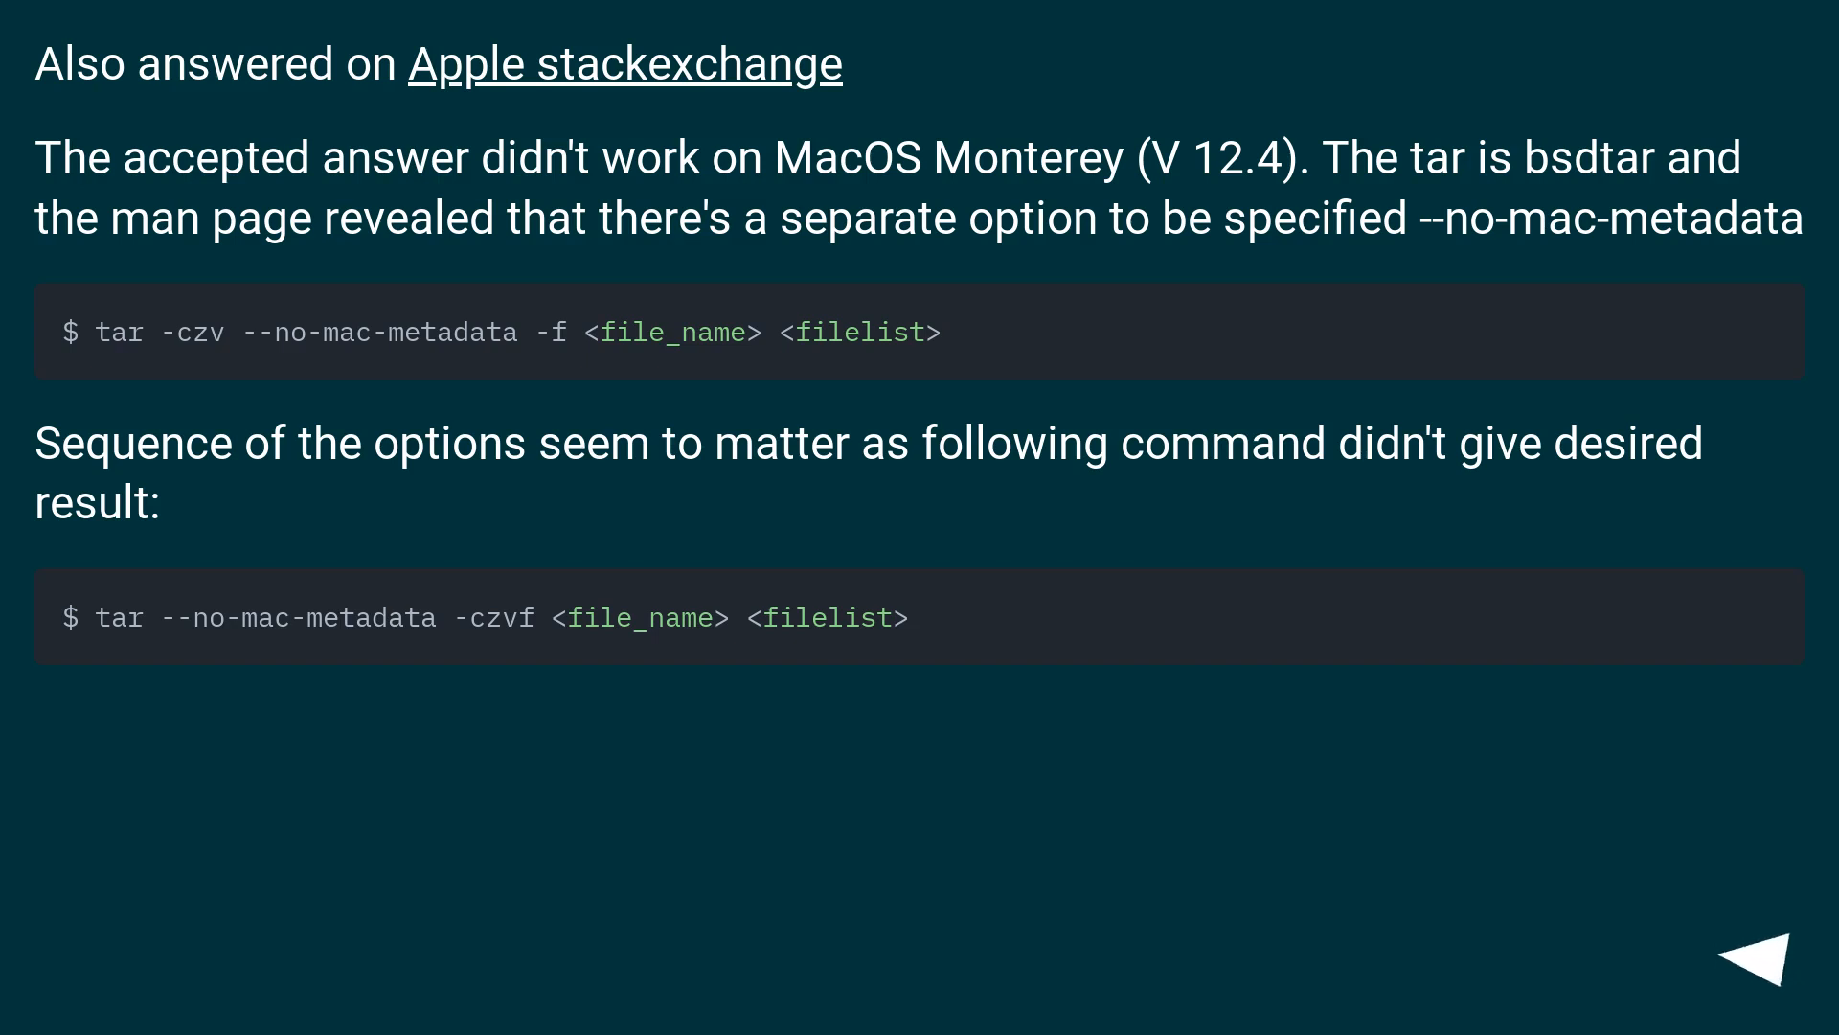
pyautogui.click(1753, 952)
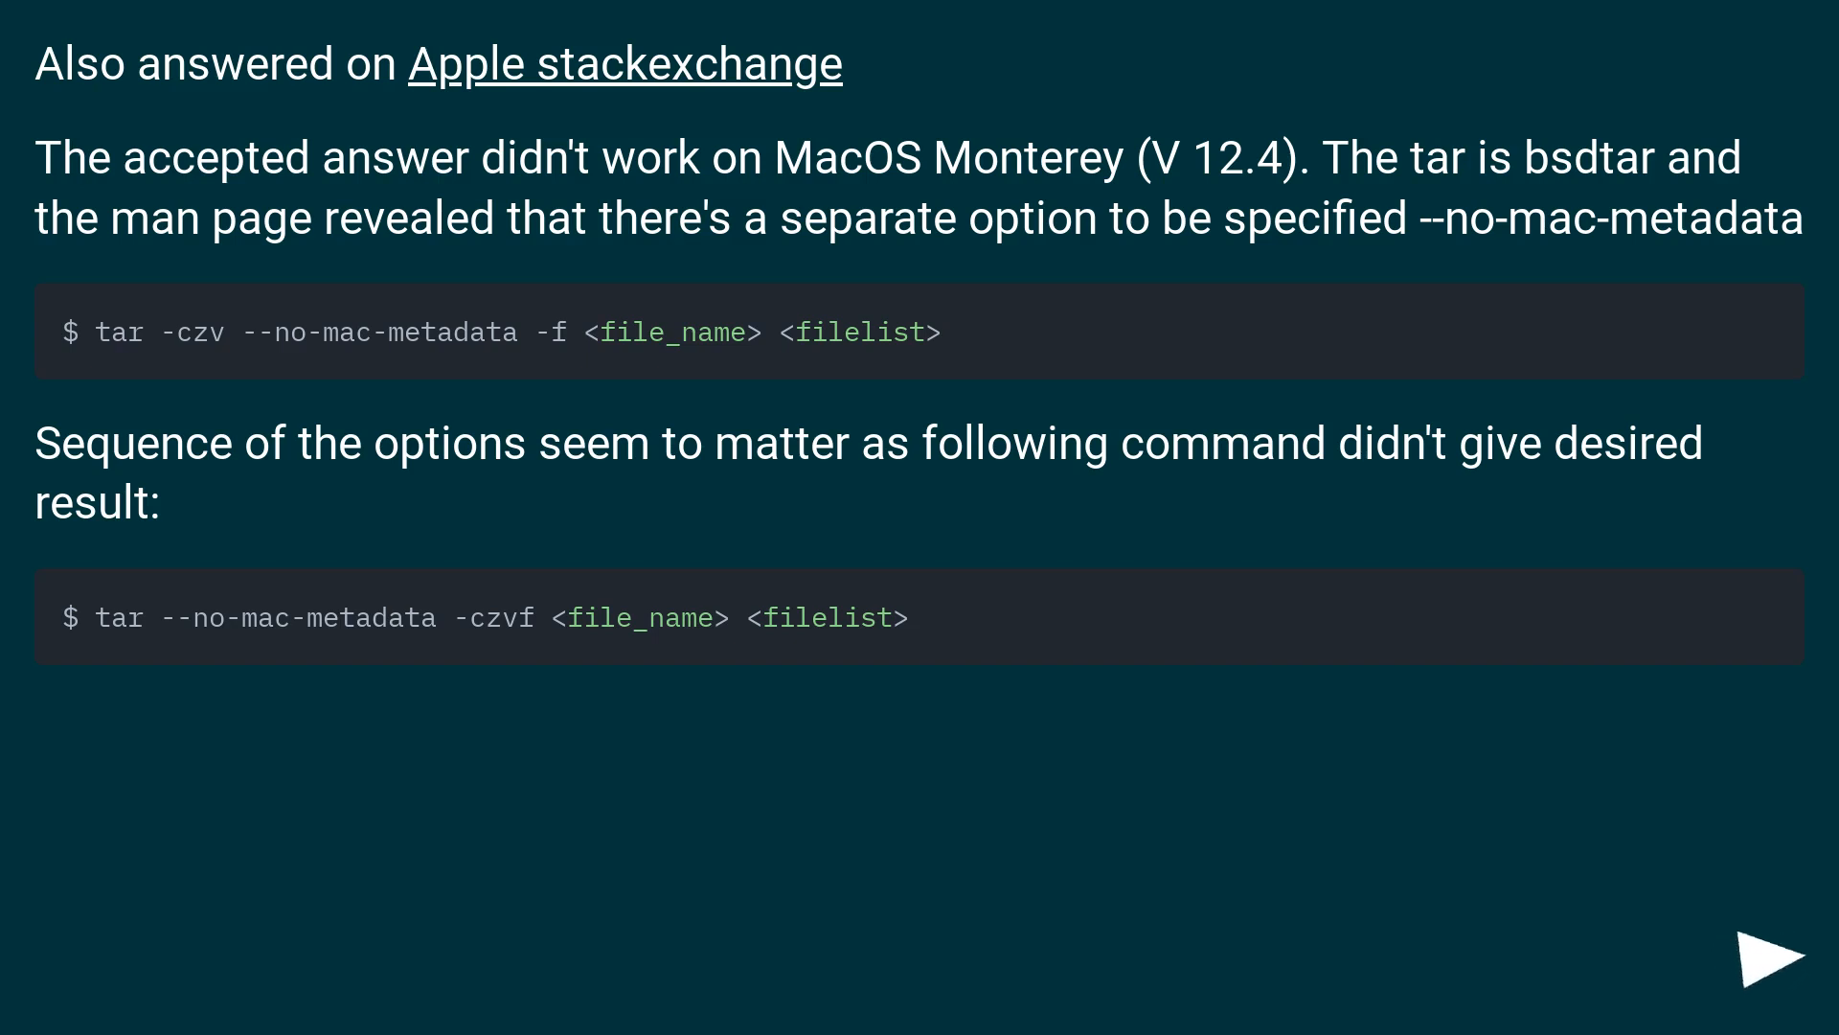
pyautogui.click(1774, 954)
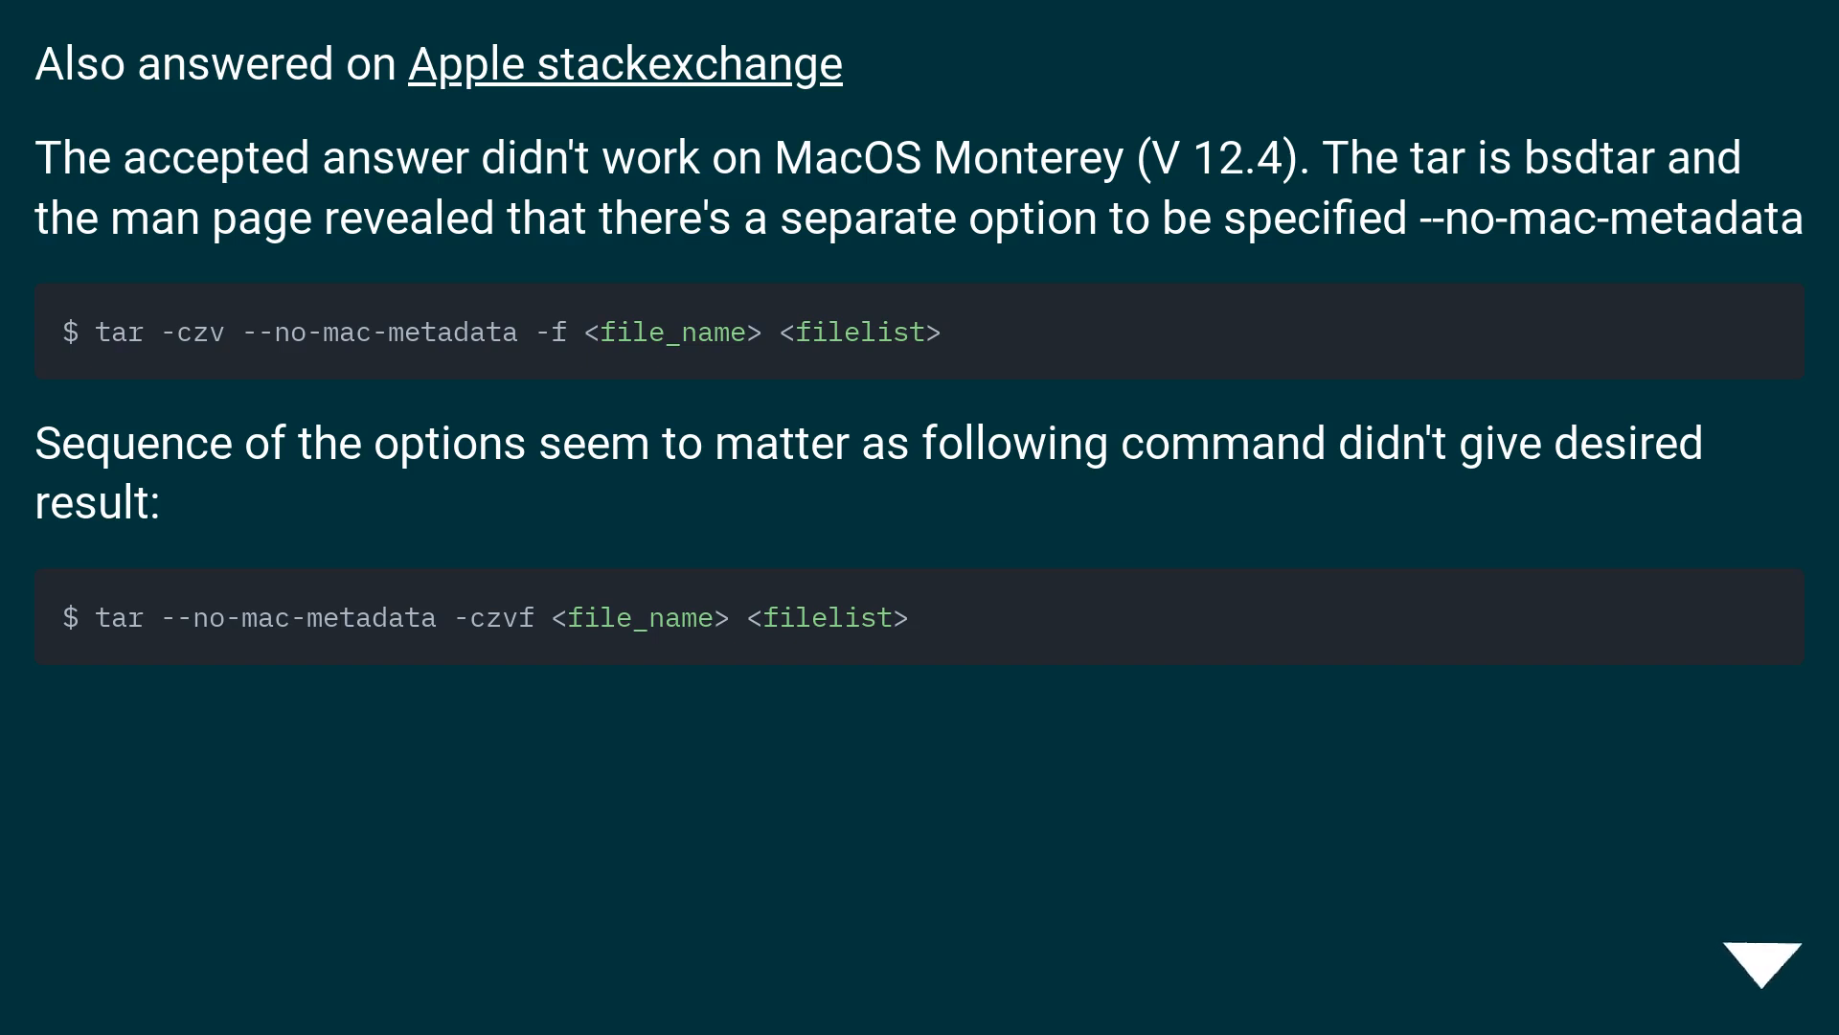
pyautogui.click(1763, 964)
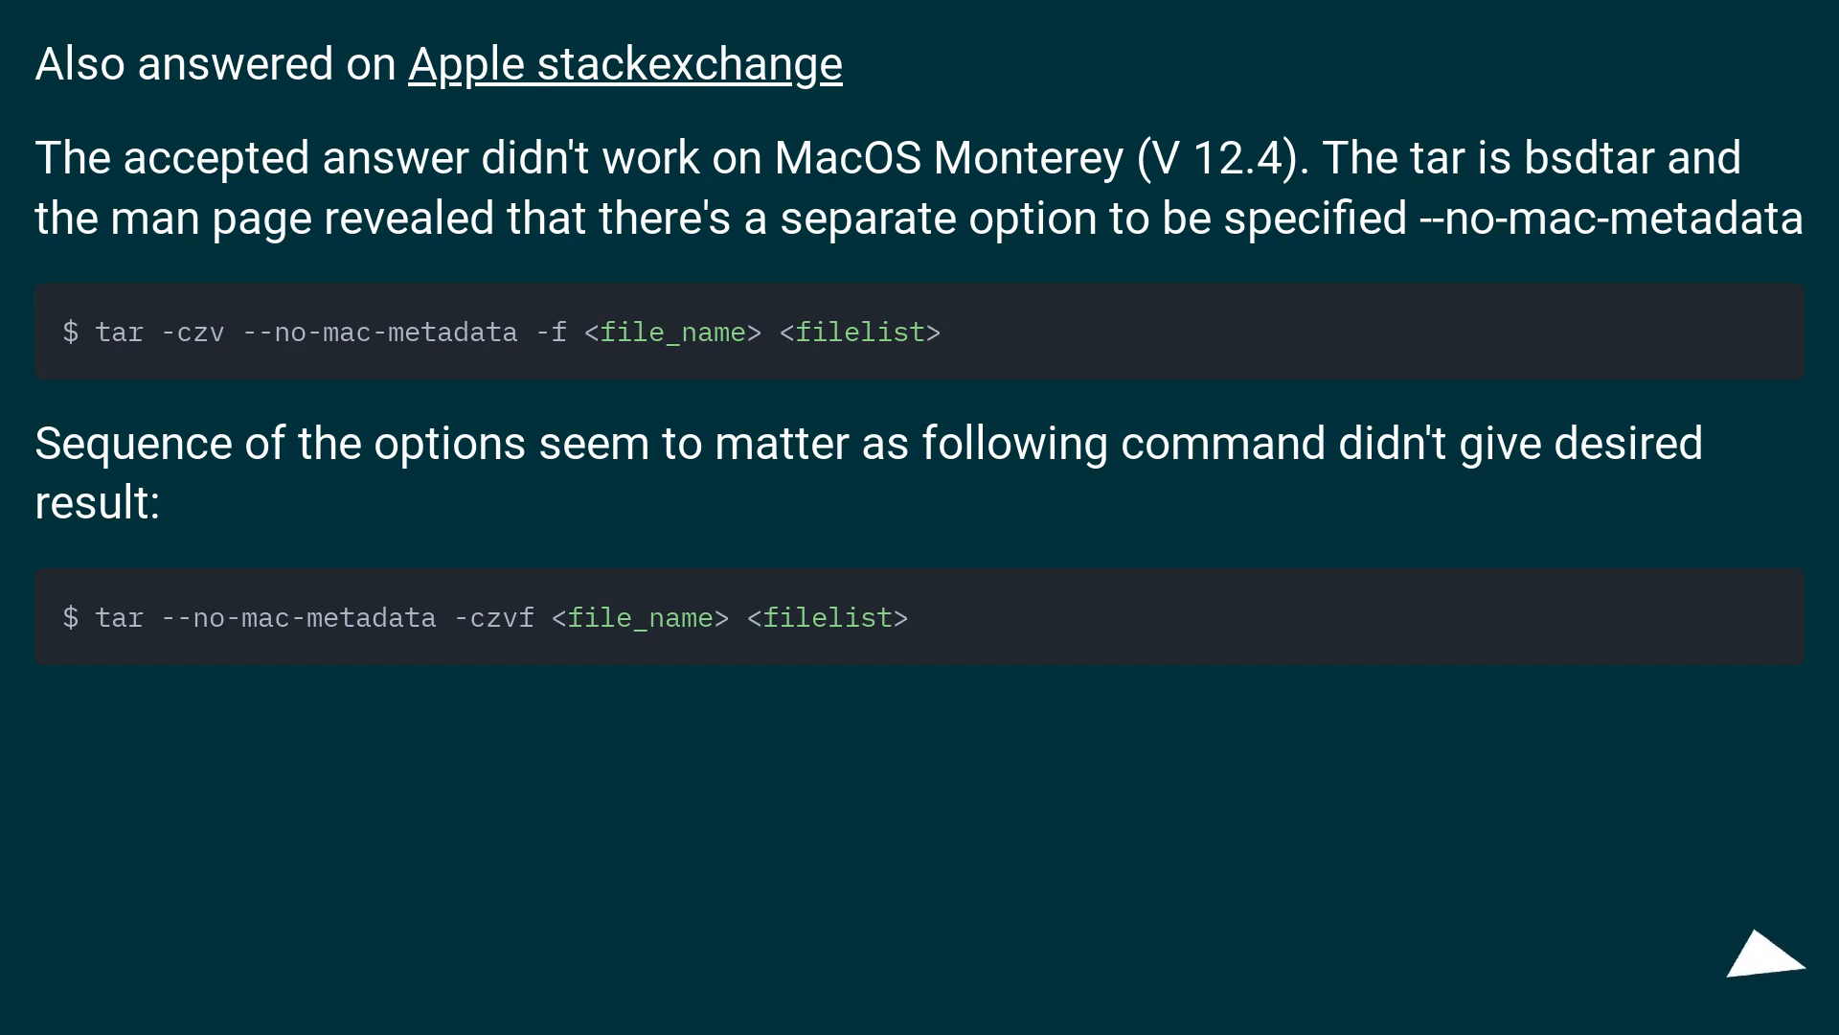
pyautogui.click(1736, 951)
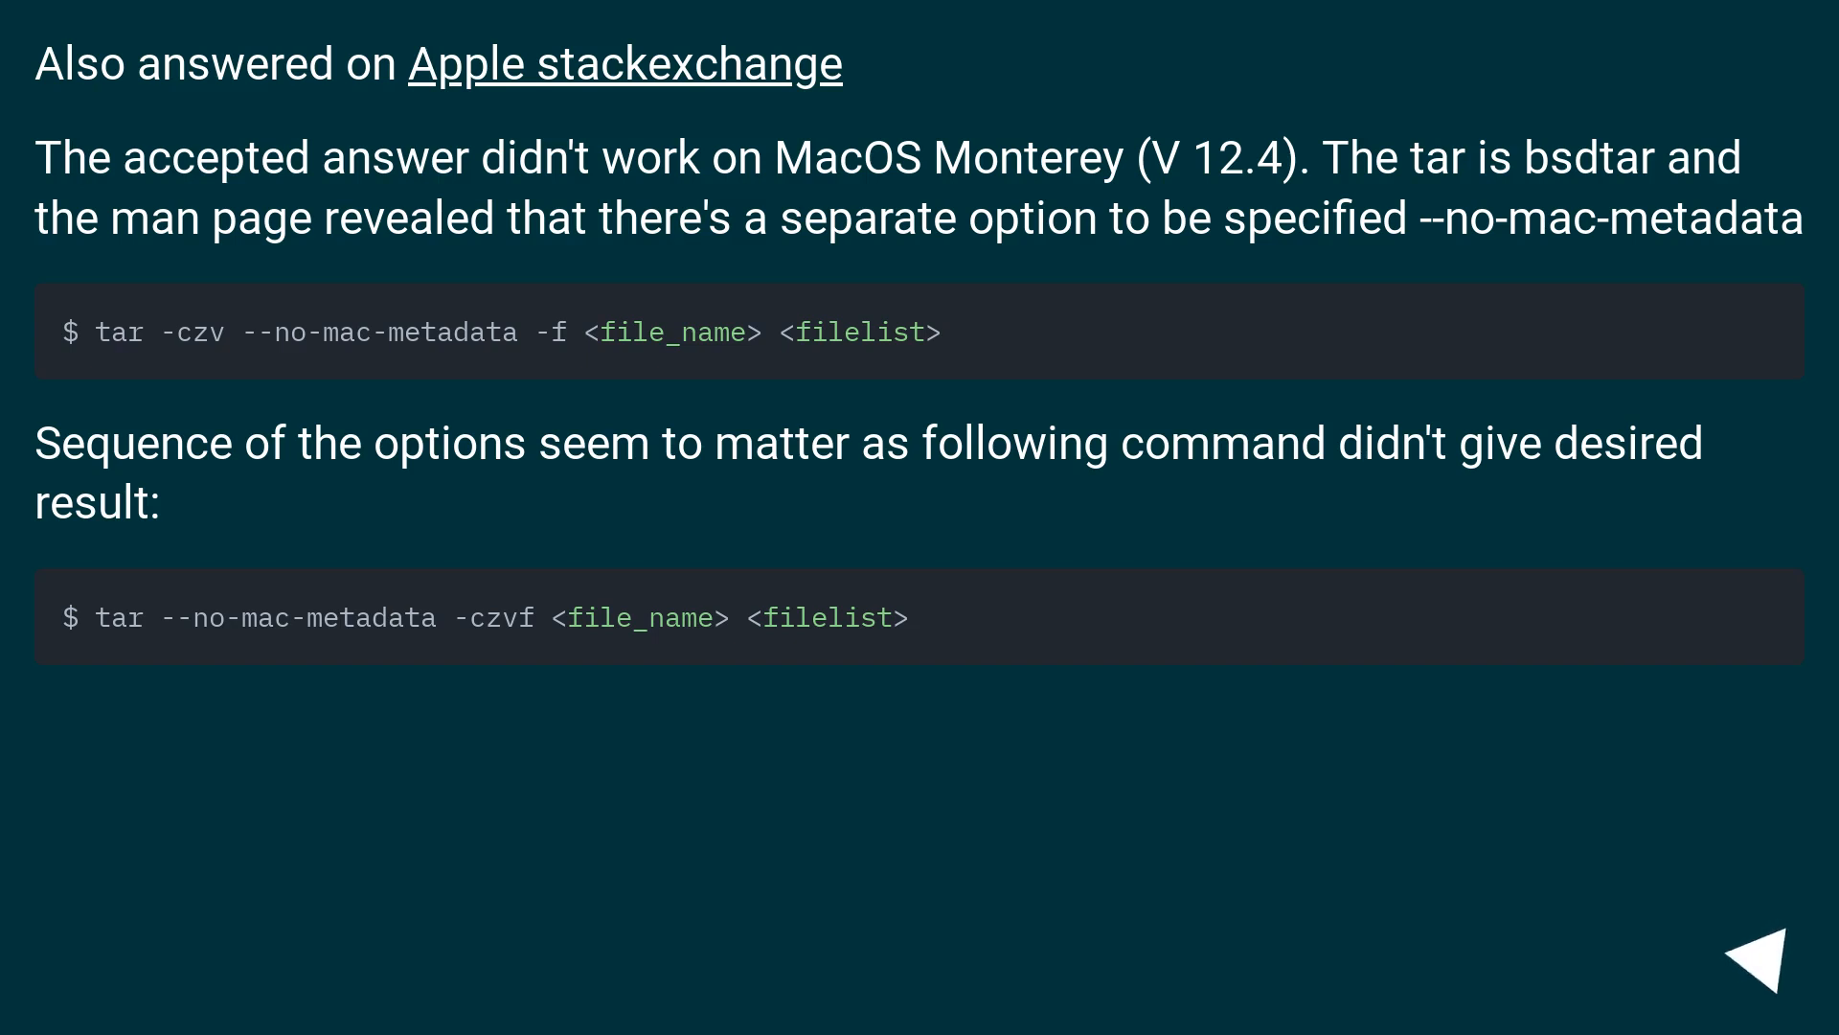
pyautogui.click(1762, 951)
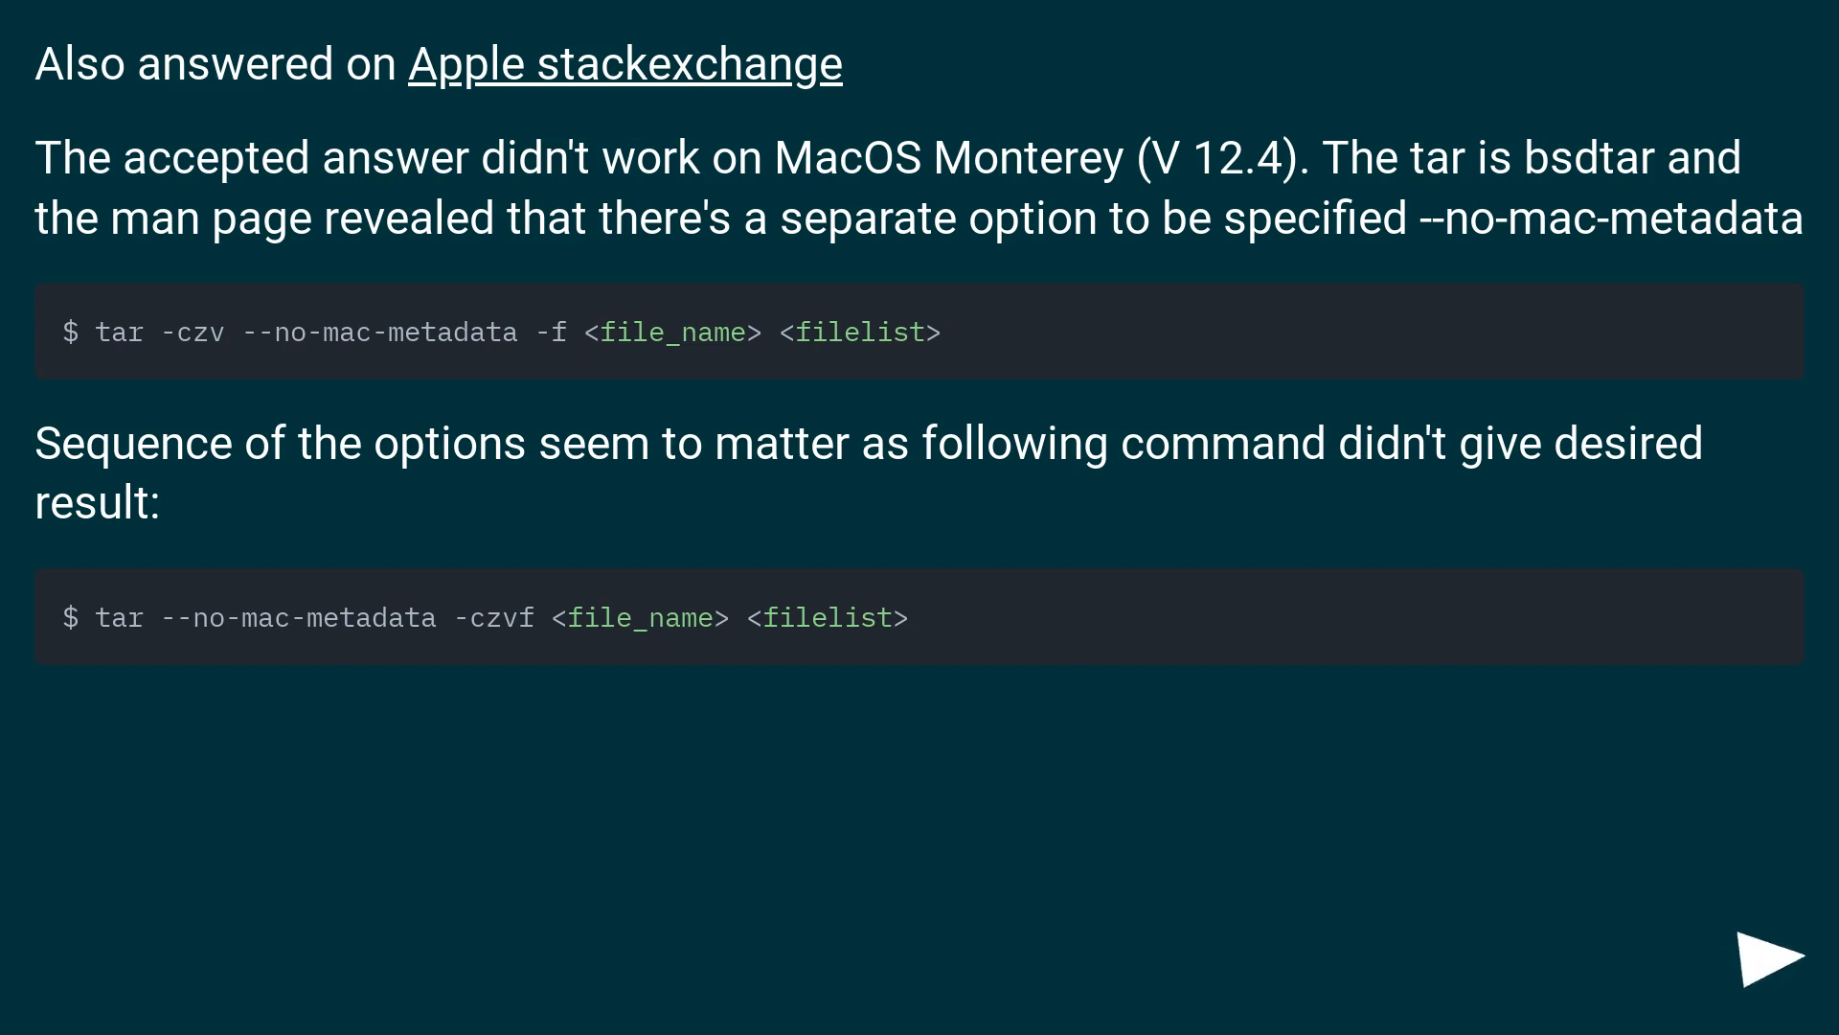
pyautogui.click(1774, 960)
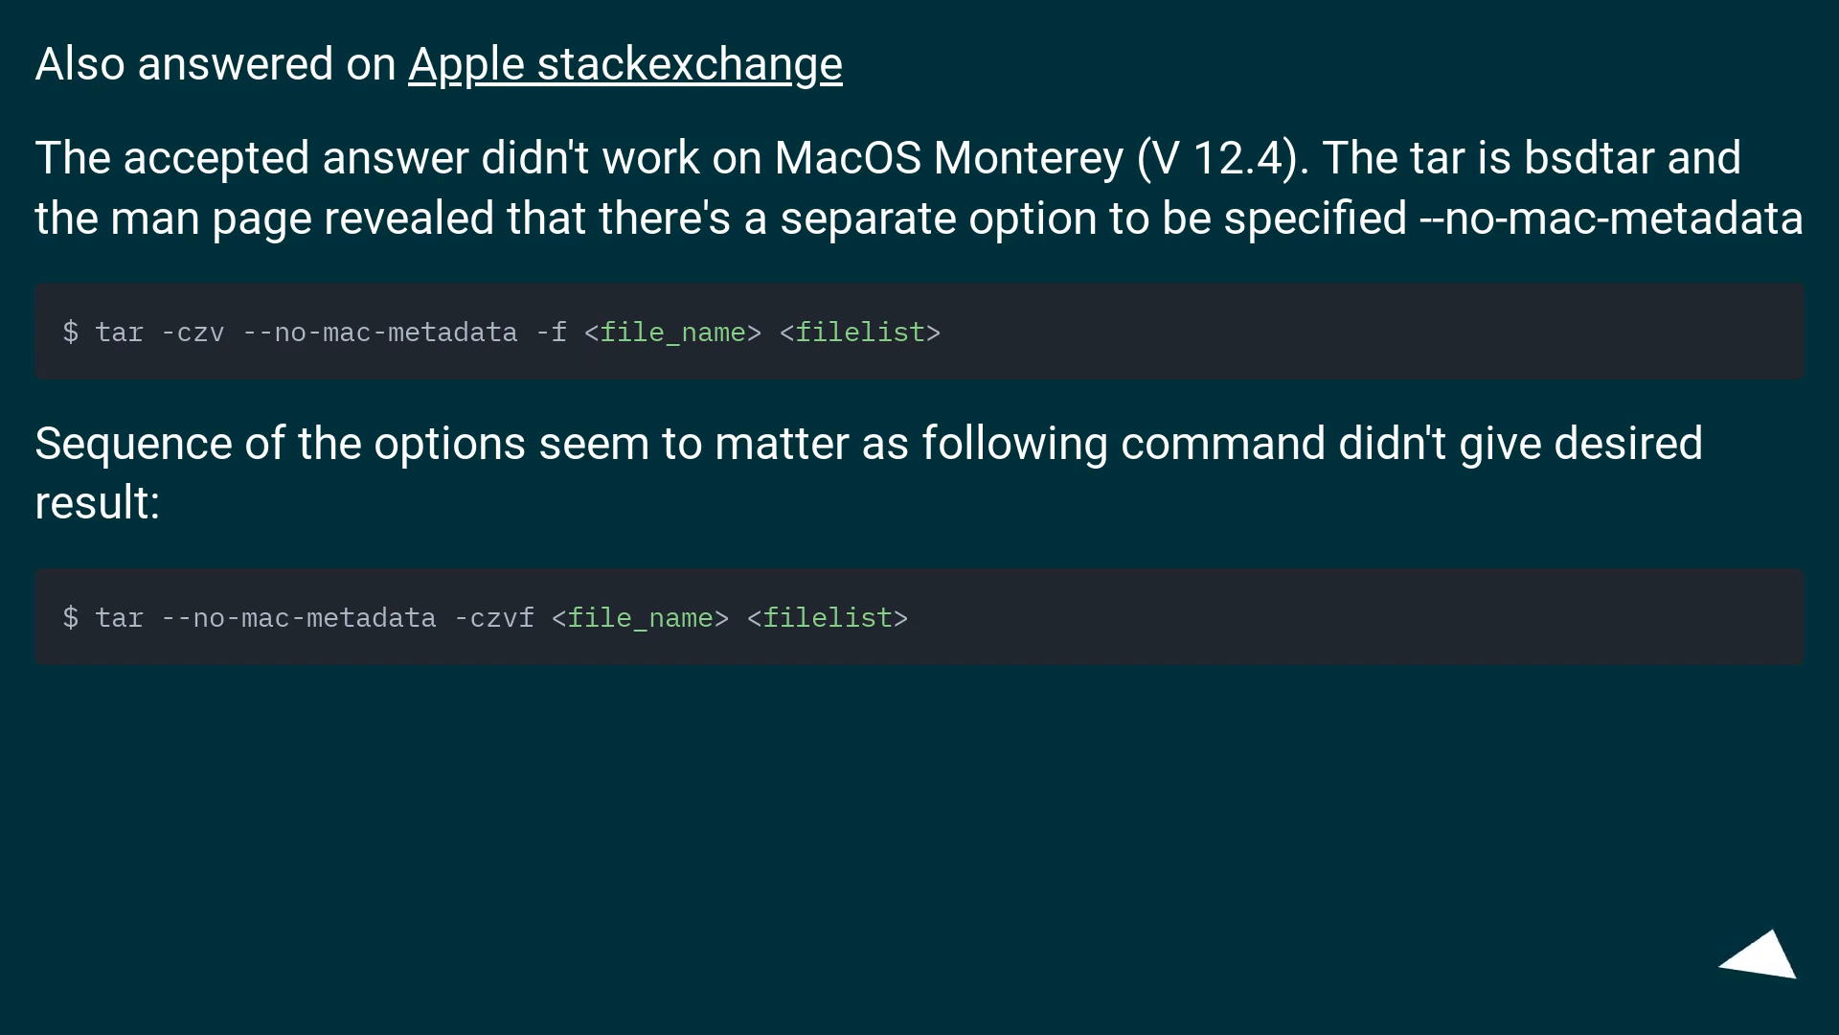
pyautogui.click(1763, 952)
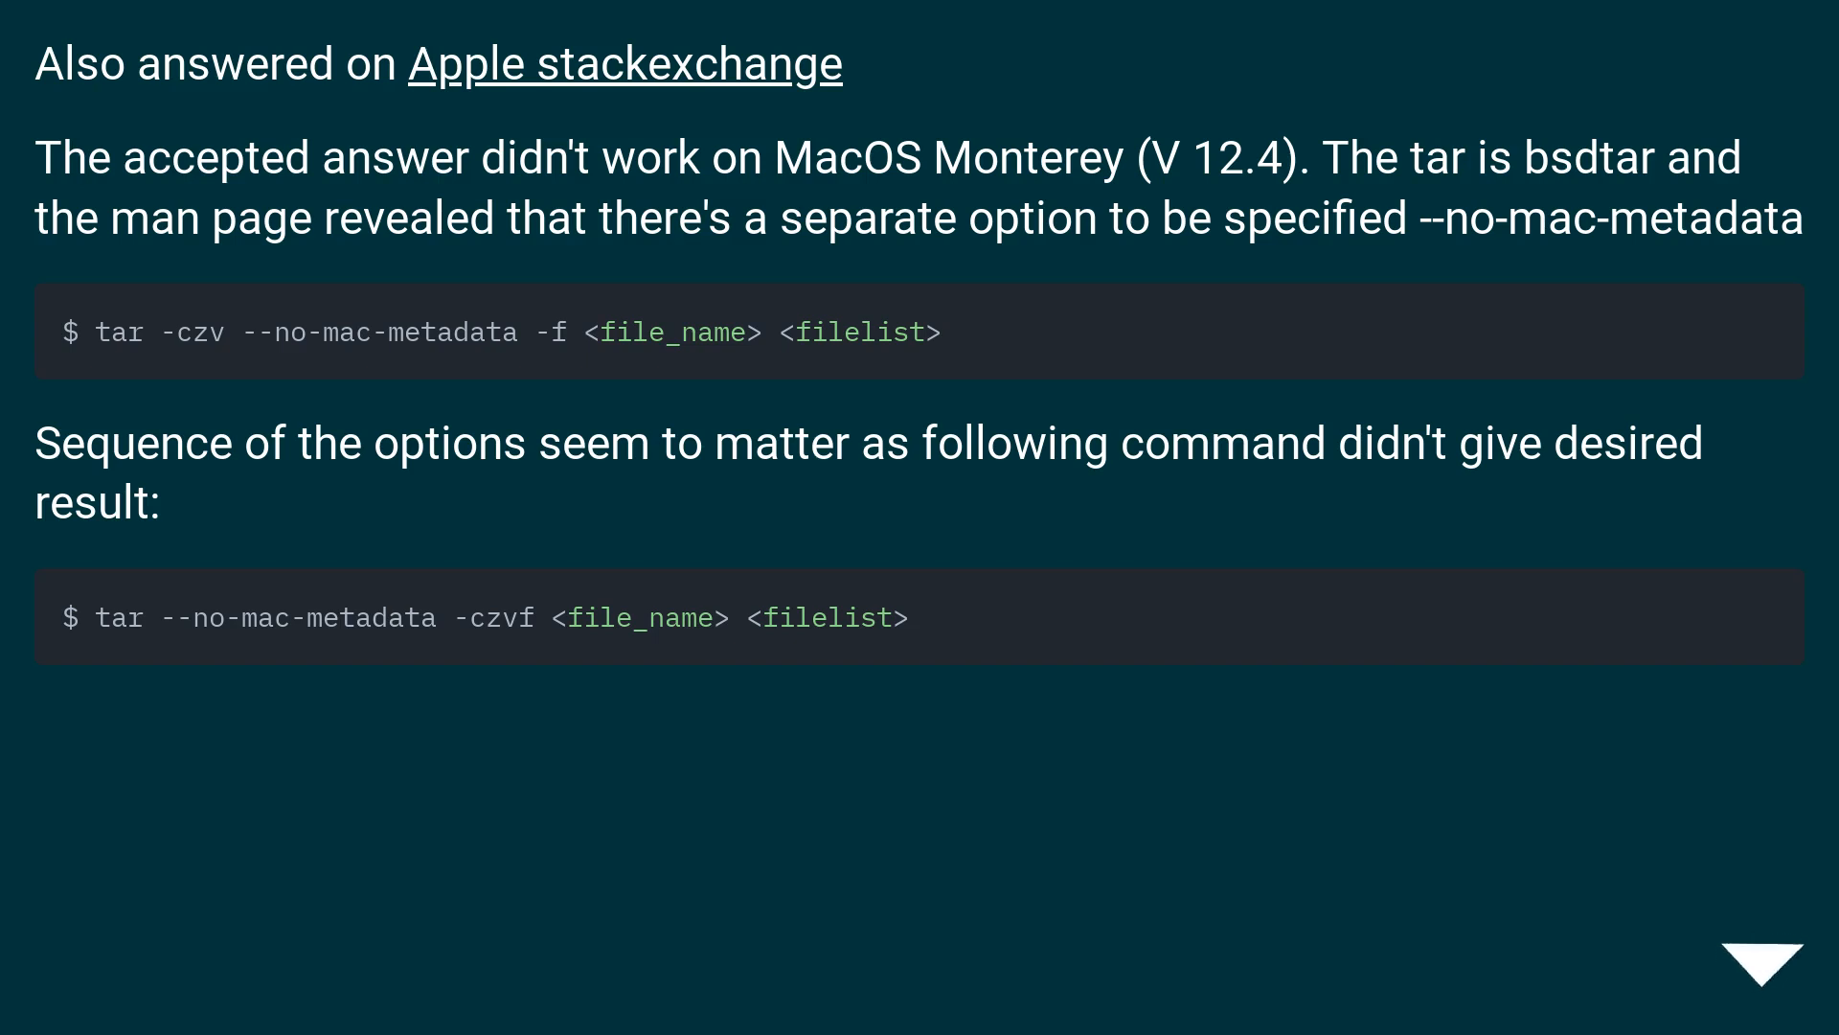